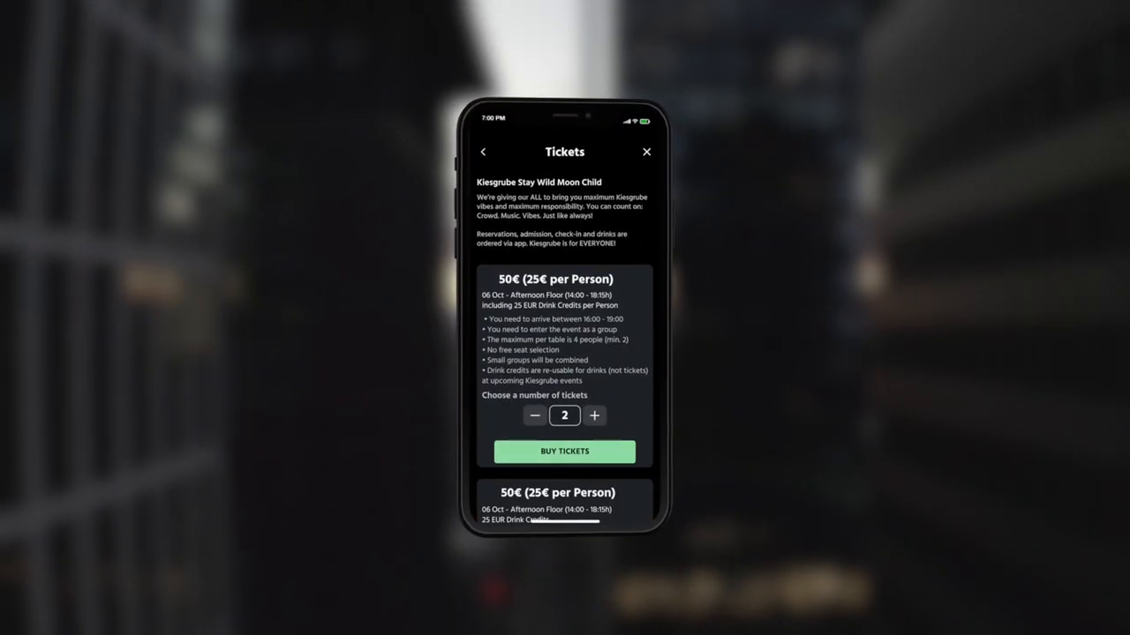
- Buy the two Kiesgrube Stay Wild Moon Child tickets and slide to pay €50 with the saved card
{"action": "left_click", "coordinate": [564, 451]}
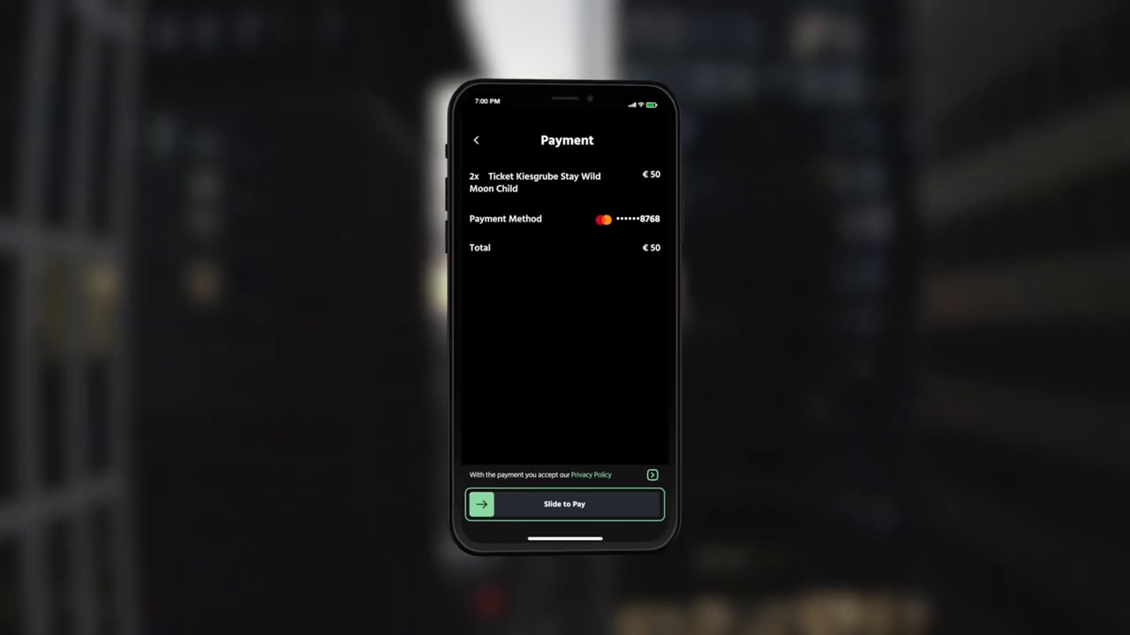
{"action": "left_click_drag", "start_coordinate": [481, 504], "coordinate": [649, 504]}
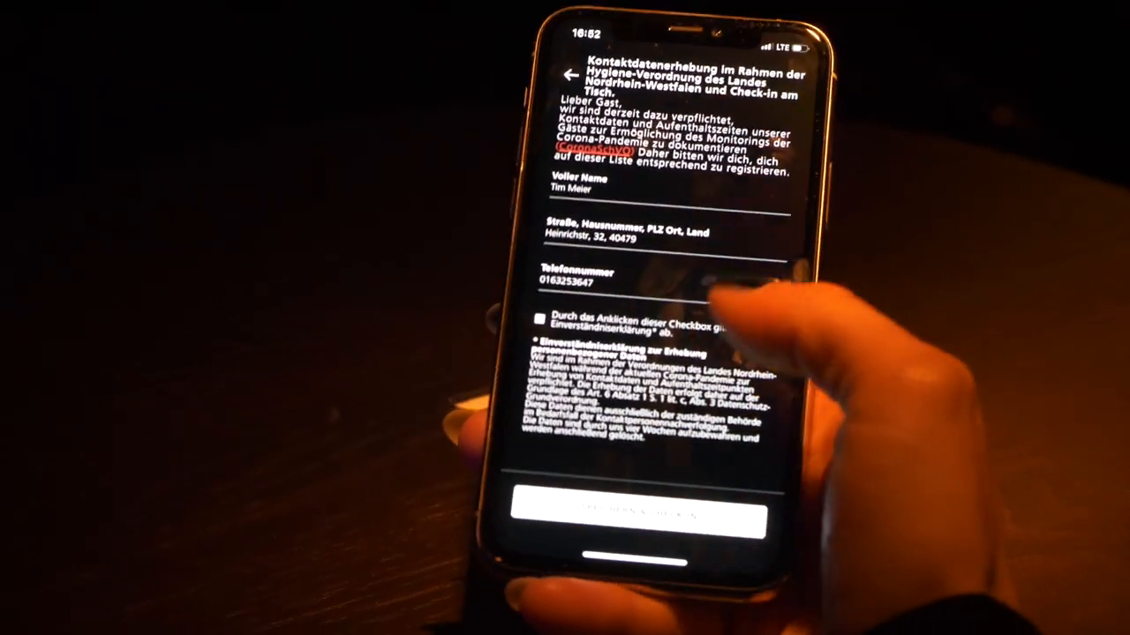
- Submit the guest's name, address and phone, then move bar order #8 (3 Beefeater Gin) to Delivery
{"action": "left_click", "coordinate": [630, 517]}
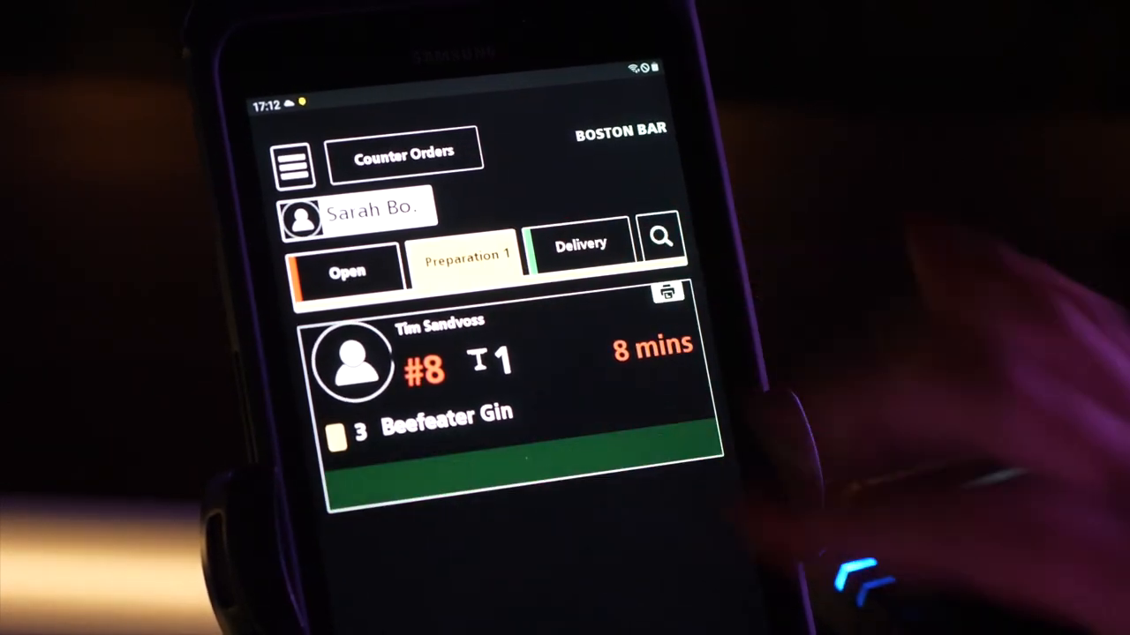
{"action": "left_click", "coordinate": [591, 238]}
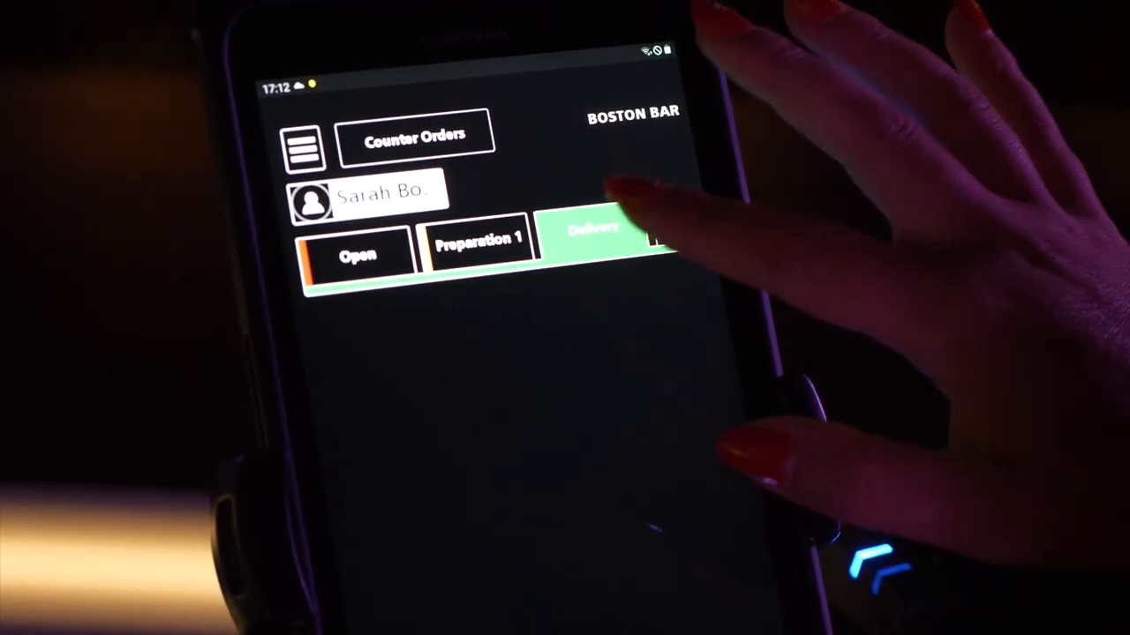